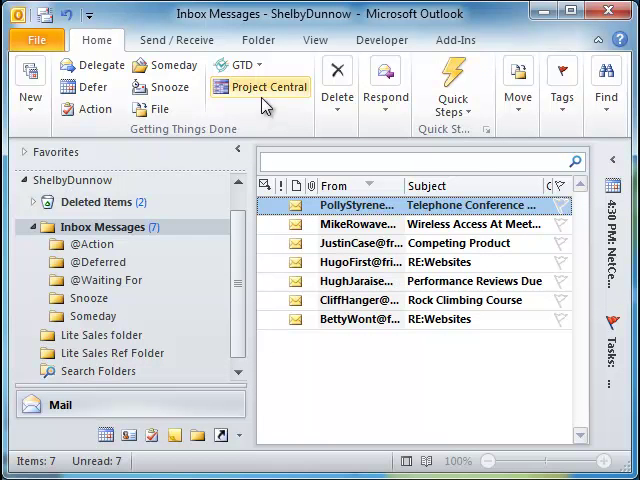
- Open the Develop New Foam for SellFoams project from Project Central's project list
{"action": "left_click", "coordinate": [259, 87]}
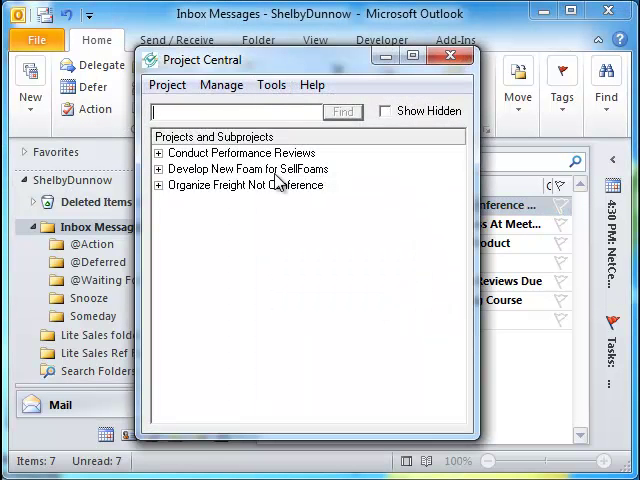
{"action": "left_click", "coordinate": [247, 168]}
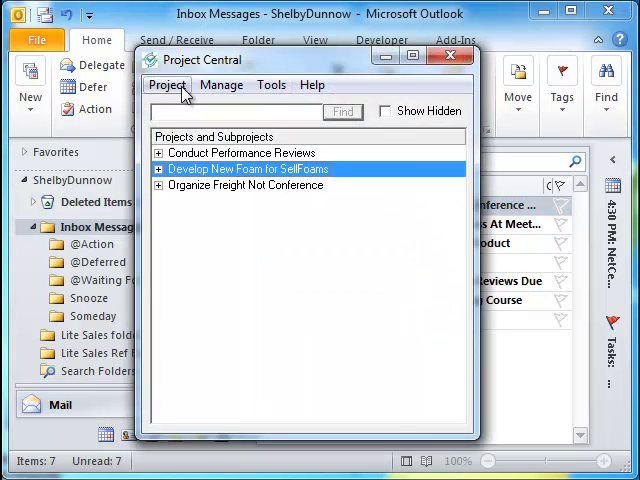
{"action": "left_click", "coordinate": [167, 84]}
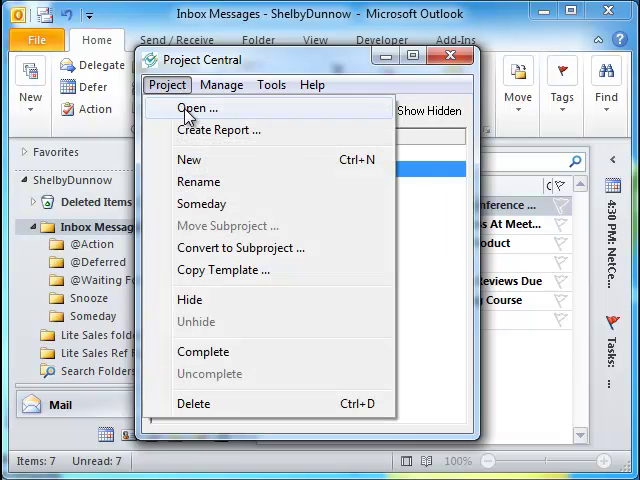
{"action": "left_click", "coordinate": [196, 108]}
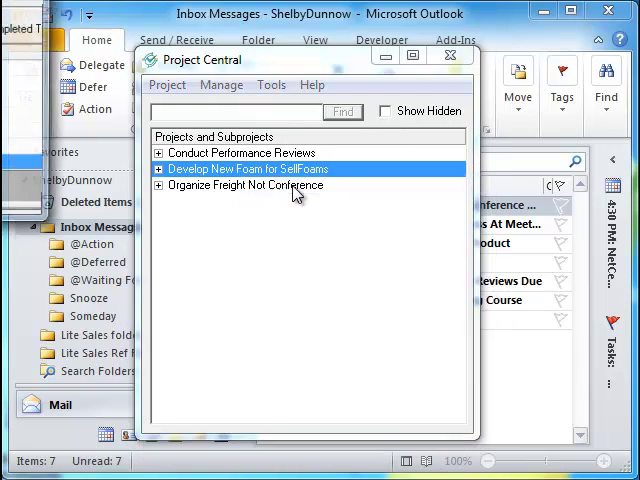
- Open the project's Mail tab and bring up Select Folders, showing its four folders
{"action": "double_click", "coordinate": [245, 168]}
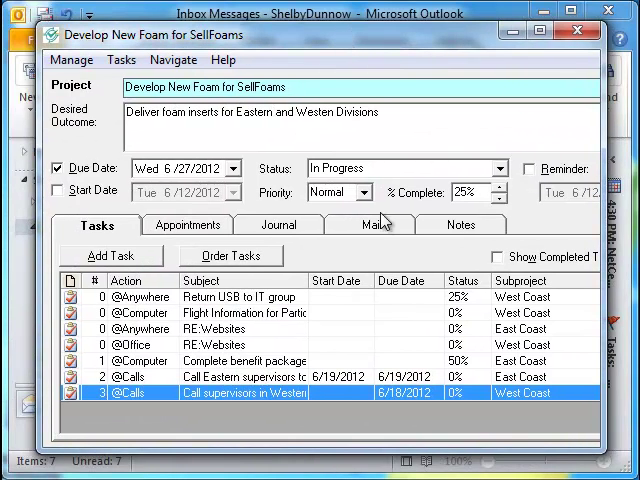
{"action": "left_click", "coordinate": [371, 224]}
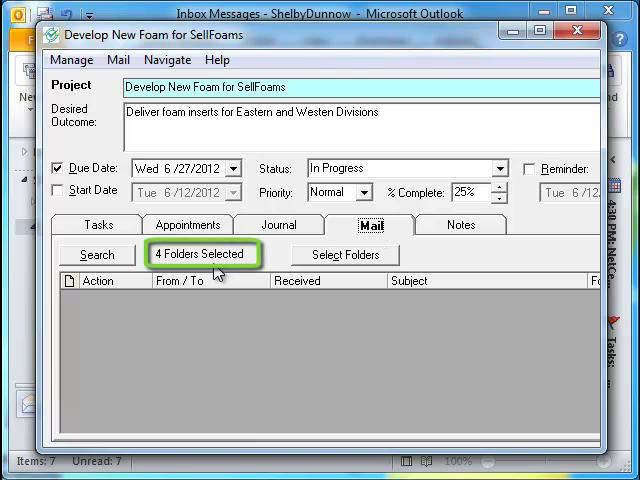
{"action": "left_click", "coordinate": [342, 254]}
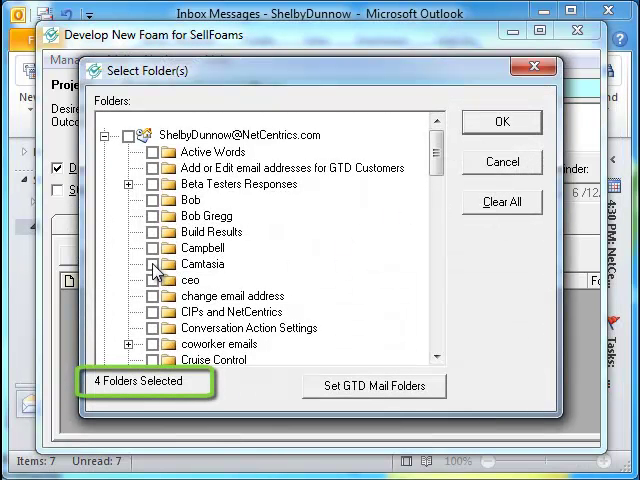
- Tick the ceo and Build Results folders and confirm six mail folders
{"action": "left_click", "coordinate": [152, 279]}
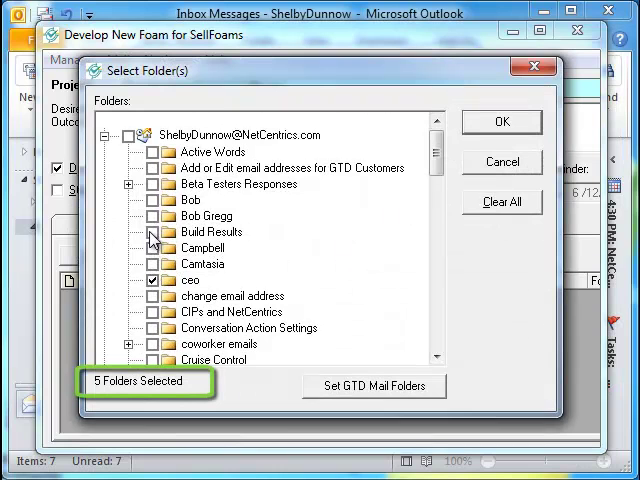
{"action": "left_click", "coordinate": [152, 231]}
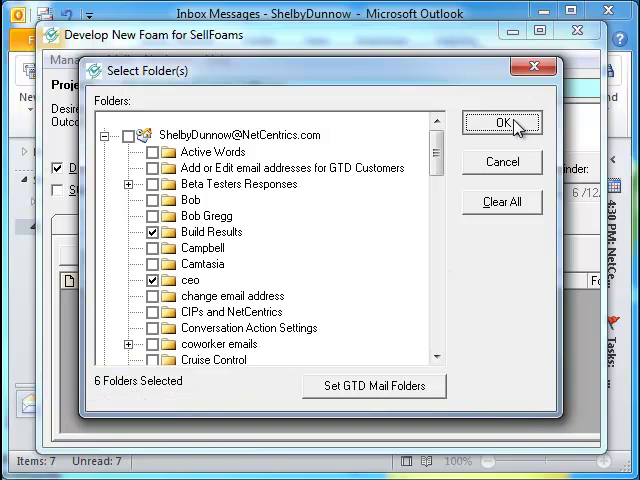
{"action": "left_click", "coordinate": [502, 122]}
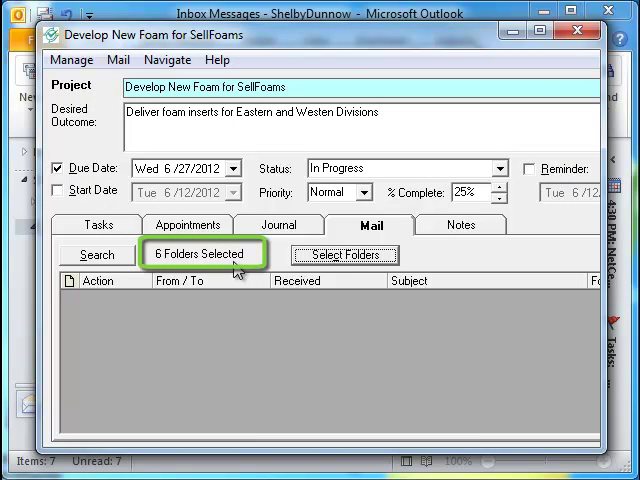
{"action": "mouse_move", "coordinate": [110, 100]}
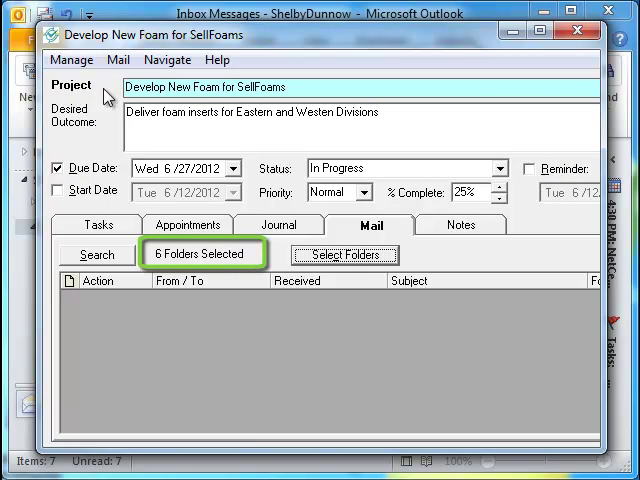
- Close the Develop New Foam for SellFoams project form
{"action": "left_click", "coordinate": [70, 59]}
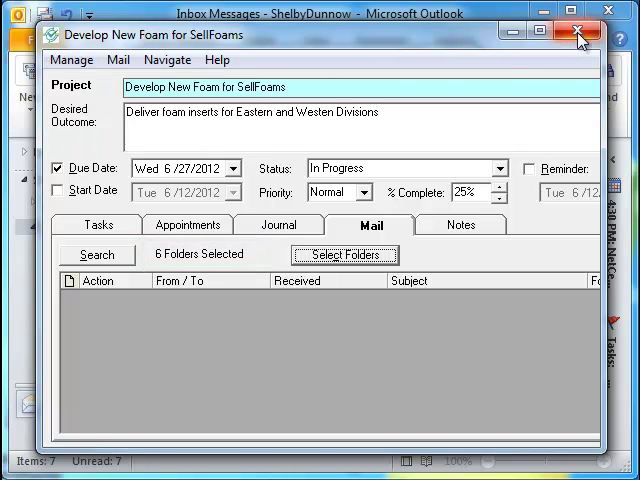
{"action": "left_click", "coordinate": [580, 37]}
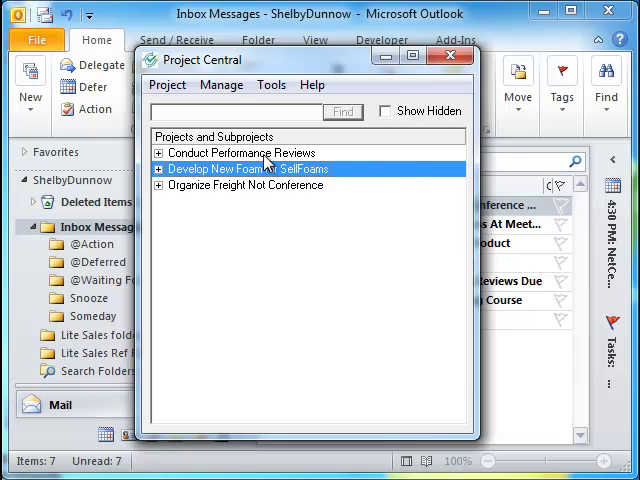
- Open Conduct Performance Reviews, check its mail folder settings, and close it
{"action": "right_click", "coordinate": [238, 152]}
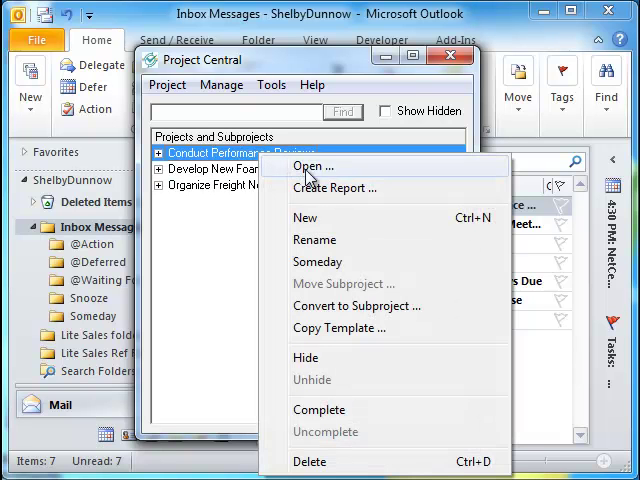
{"action": "left_click", "coordinate": [315, 166]}
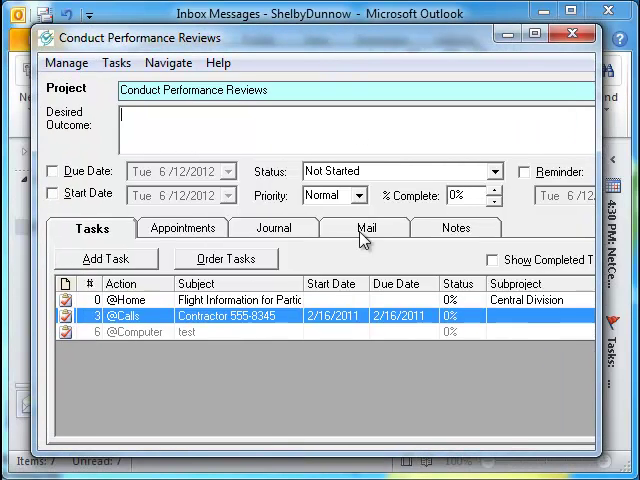
{"action": "left_click", "coordinate": [367, 227]}
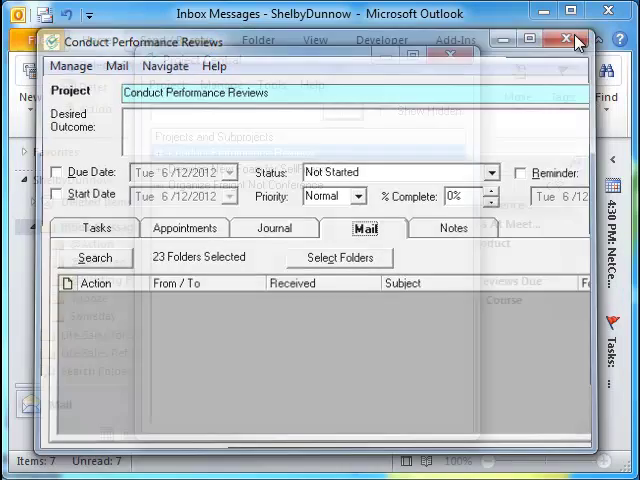
{"action": "left_click", "coordinate": [565, 41]}
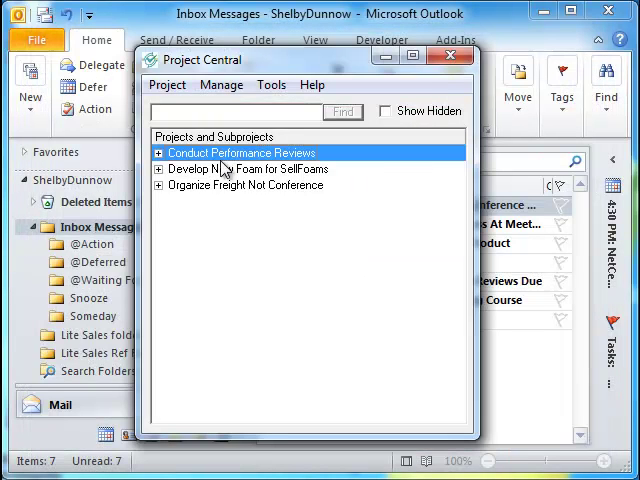
- Reopen Develop New Foam for SellFoams and open its Select Folder(s) dialog, showing six folders
{"action": "left_click", "coordinate": [247, 169]}
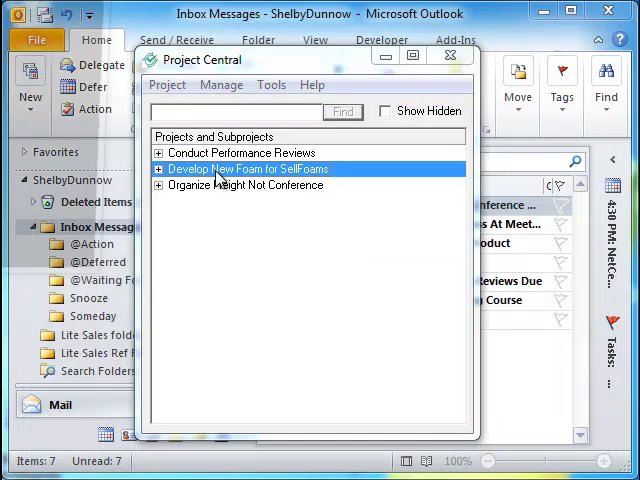
{"action": "double_click", "coordinate": [245, 168]}
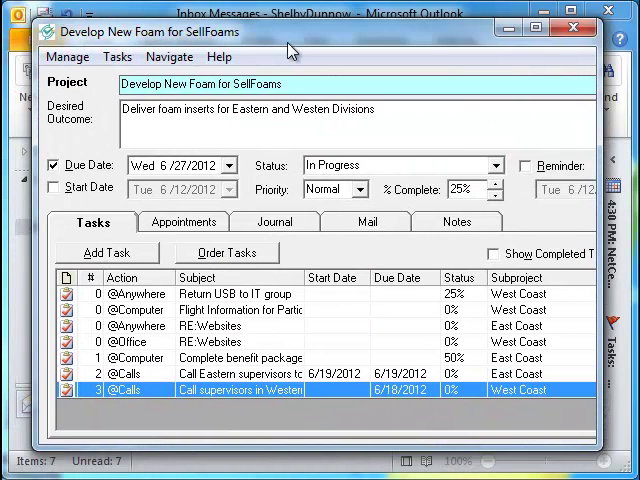
{"action": "left_click", "coordinate": [371, 222]}
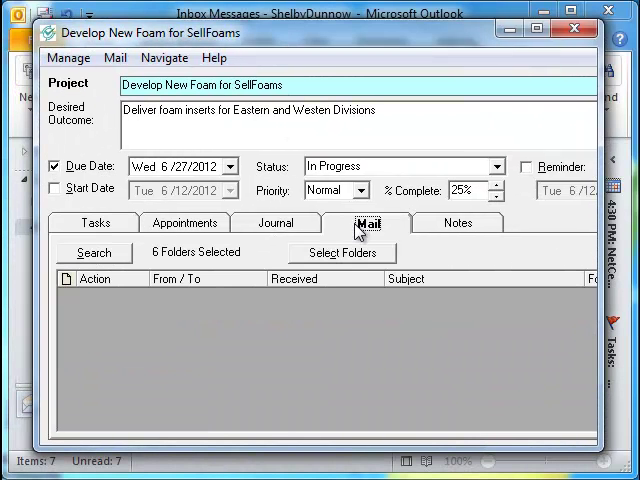
{"action": "left_click", "coordinate": [341, 252]}
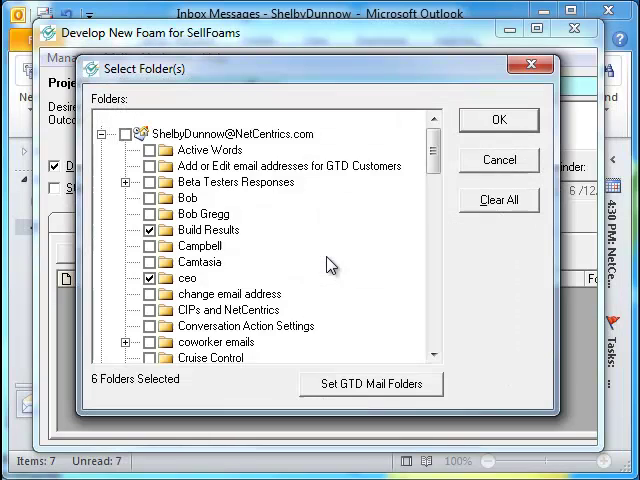
- Check coworker emails with its subfolders auto-selected and save 20 mail folders
{"action": "scroll", "scroll_direction": "down", "scroll_amount": 3}
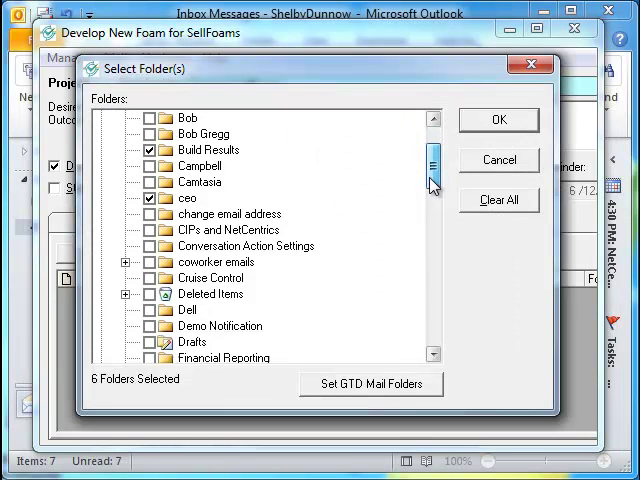
{"action": "scroll", "scroll_direction": "down", "scroll_amount": 3}
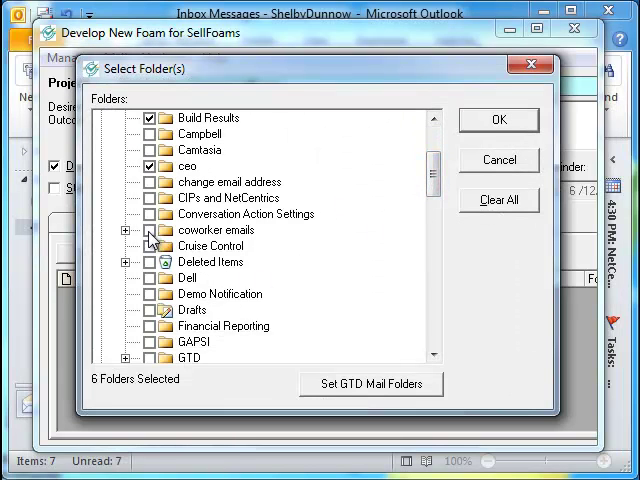
{"action": "left_click", "coordinate": [152, 230]}
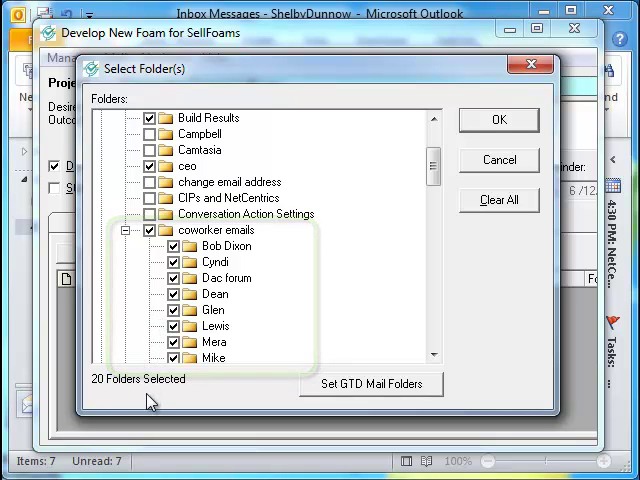
{"action": "left_click", "coordinate": [498, 119]}
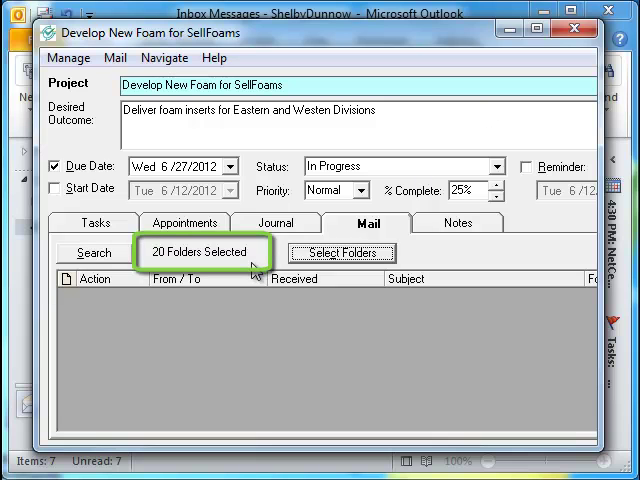
- View the Notes tab, close the project form, and select Conduct Performance Reviews
{"action": "left_click", "coordinate": [67, 57]}
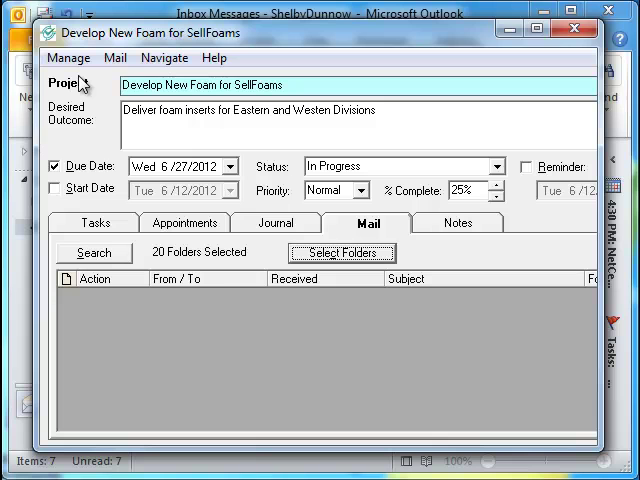
{"action": "mouse_move", "coordinate": [432, 222]}
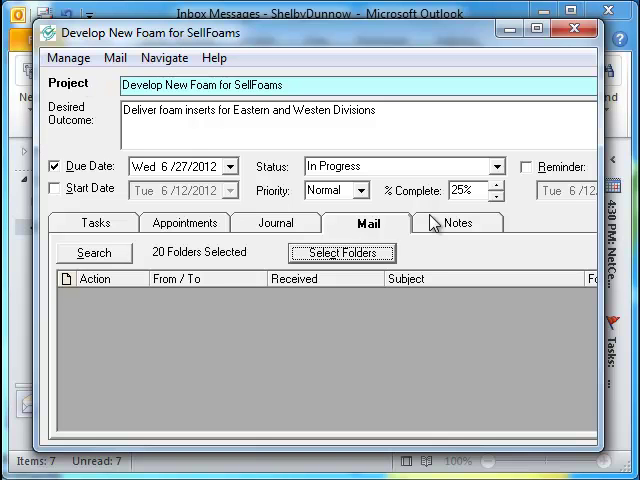
{"action": "left_click", "coordinate": [459, 222]}
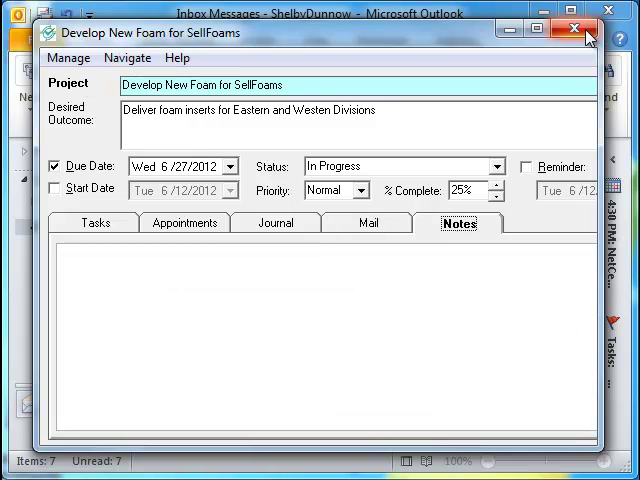
{"action": "left_click", "coordinate": [588, 31]}
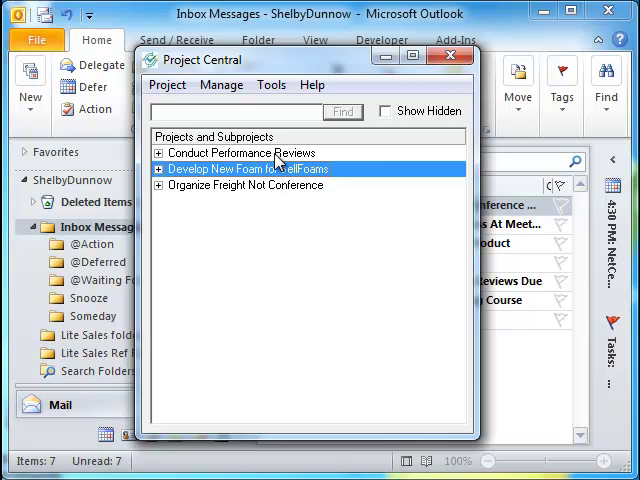
{"action": "left_click", "coordinate": [240, 152]}
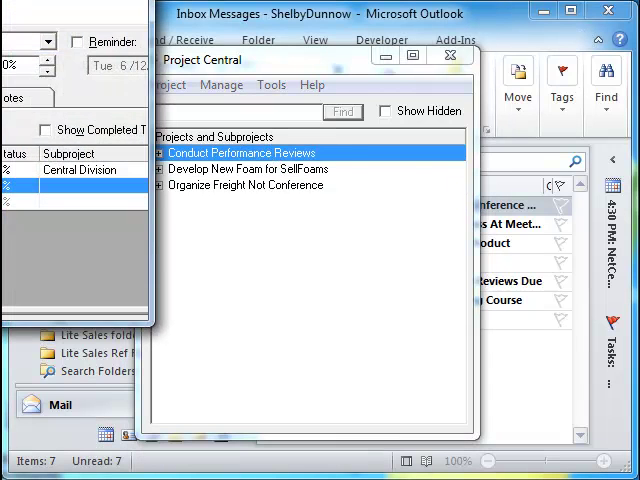
{"action": "double_click", "coordinate": [240, 152]}
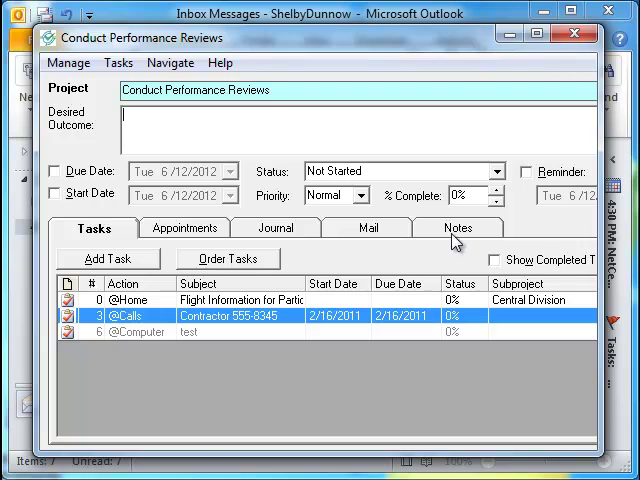
{"action": "left_click", "coordinate": [458, 228]}
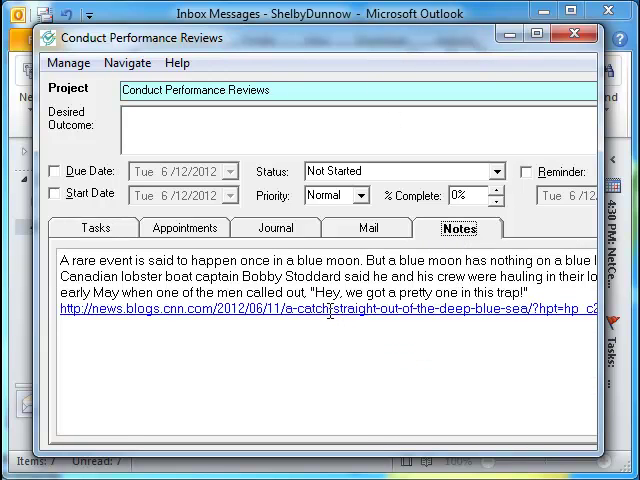
{"action": "left_click", "coordinate": [68, 62]}
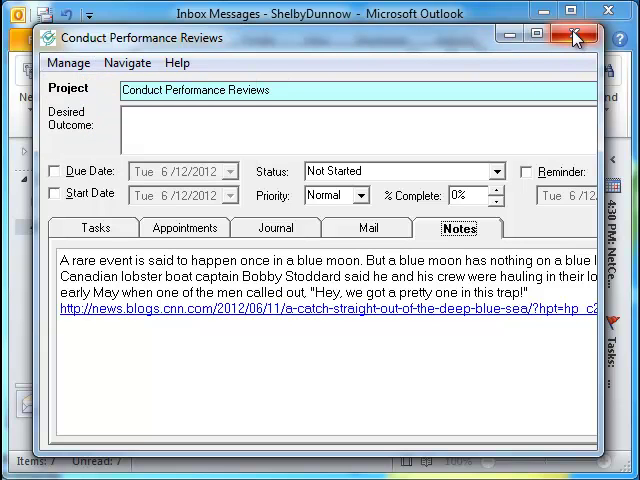
{"action": "mouse_move", "coordinate": [574, 37]}
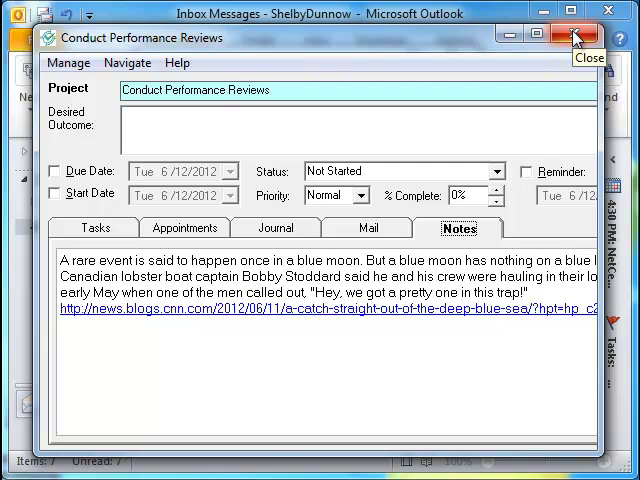
{"action": "left_click", "coordinate": [574, 37]}
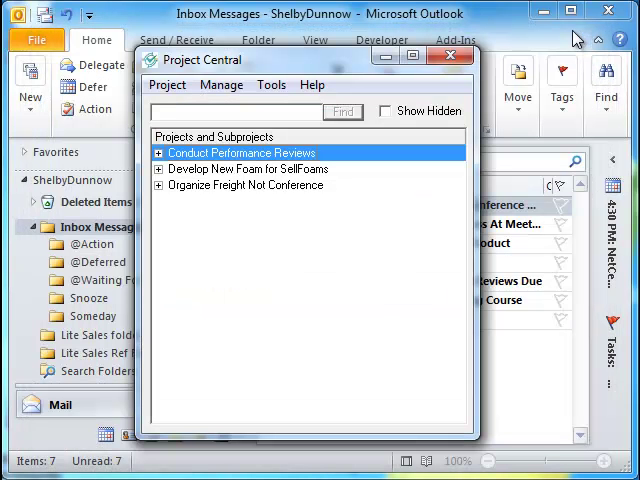
{"action": "mouse_move", "coordinate": [575, 40]}
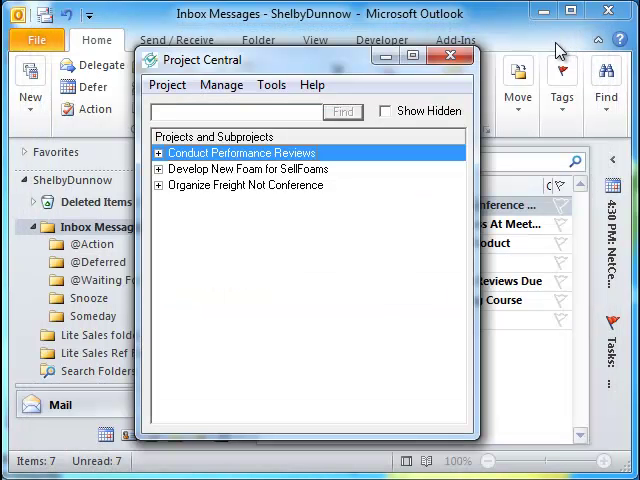
{"action": "mouse_move", "coordinate": [557, 50]}
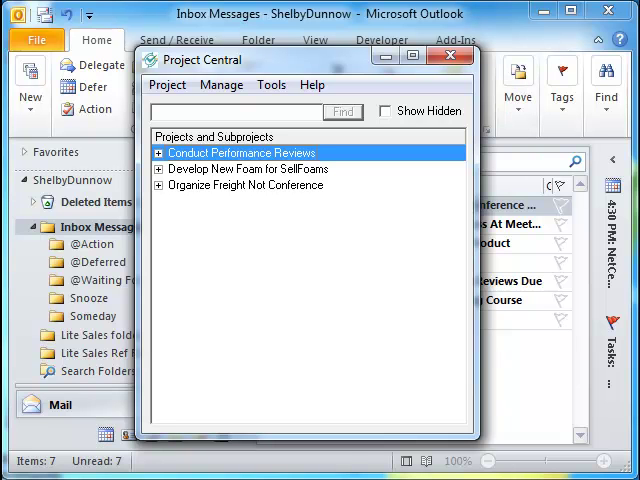